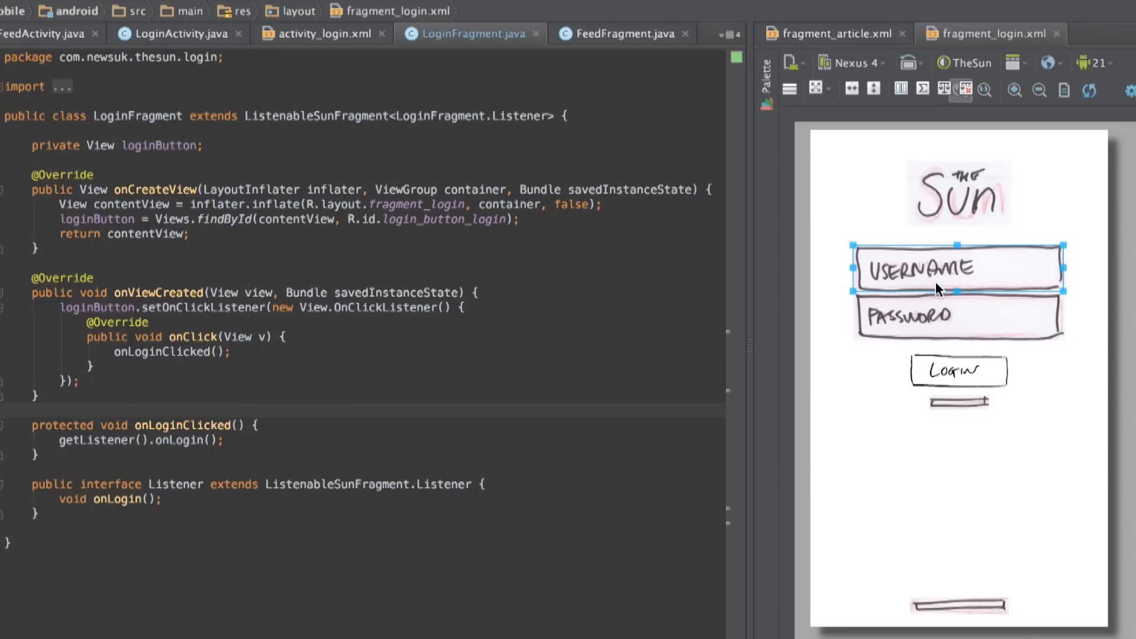
Select the PASSWORD field in the fragment_login.xml design preview
click(956, 315)
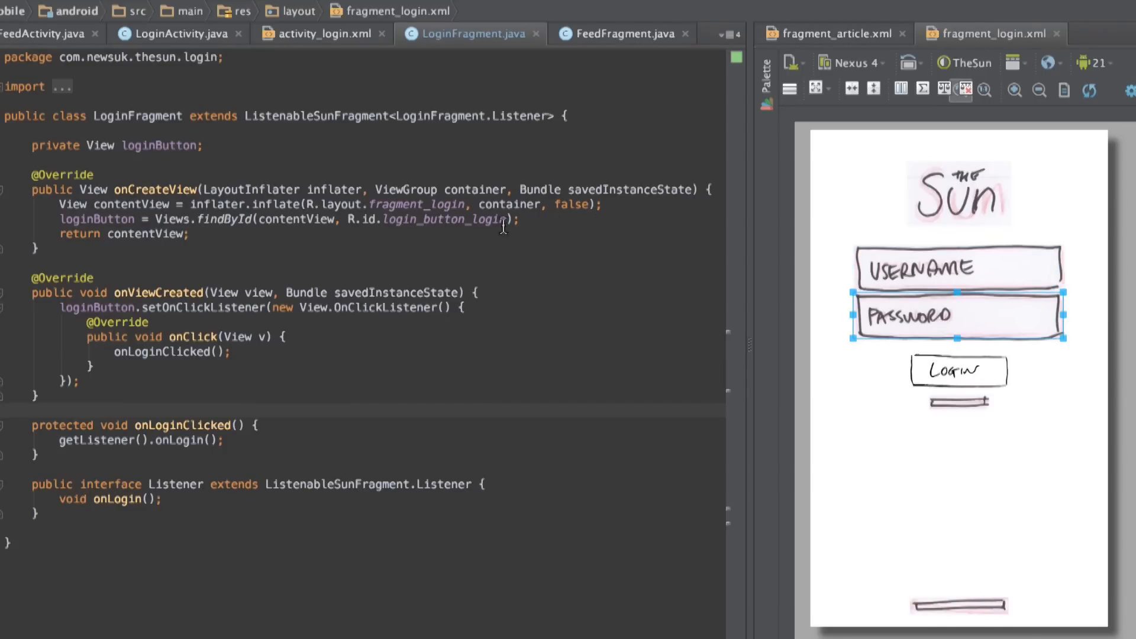